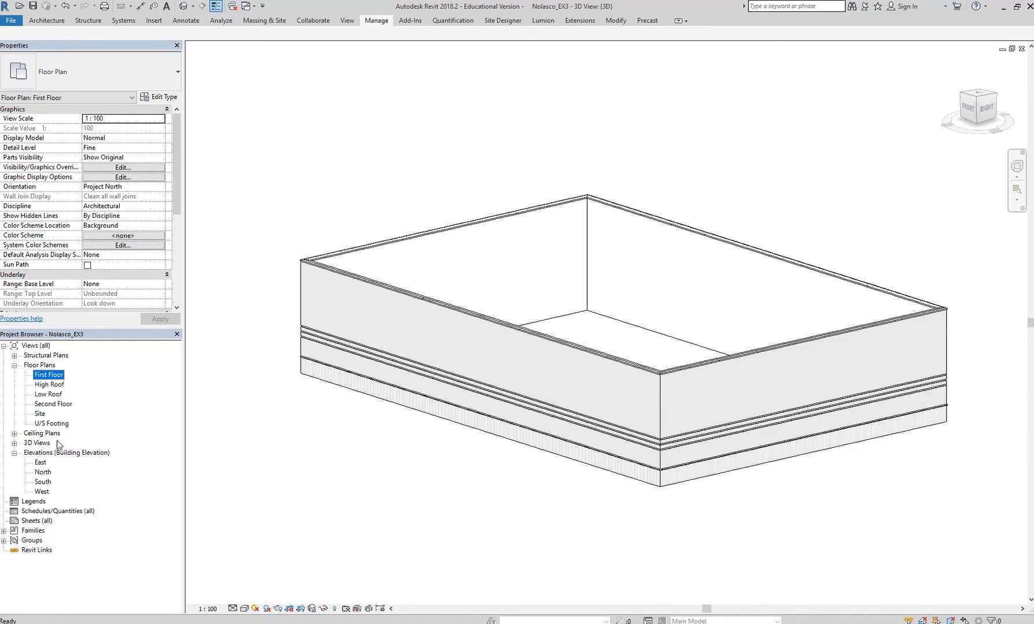
pyautogui.moveTo(55, 389)
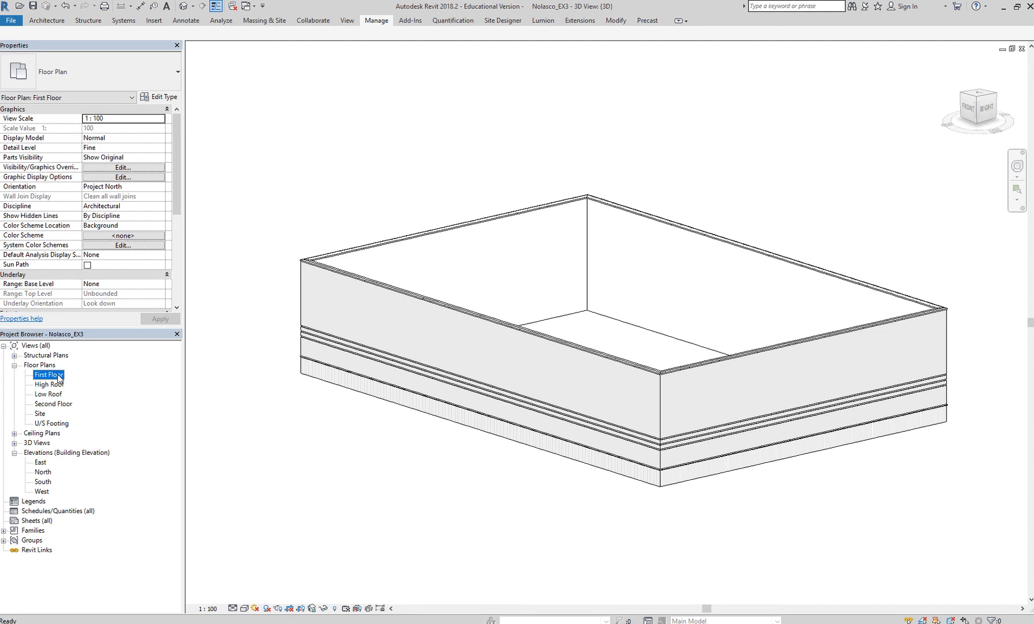
# Open the First Floor plan and select the left brick exterior wall
pyautogui.doubleClick(49, 374)
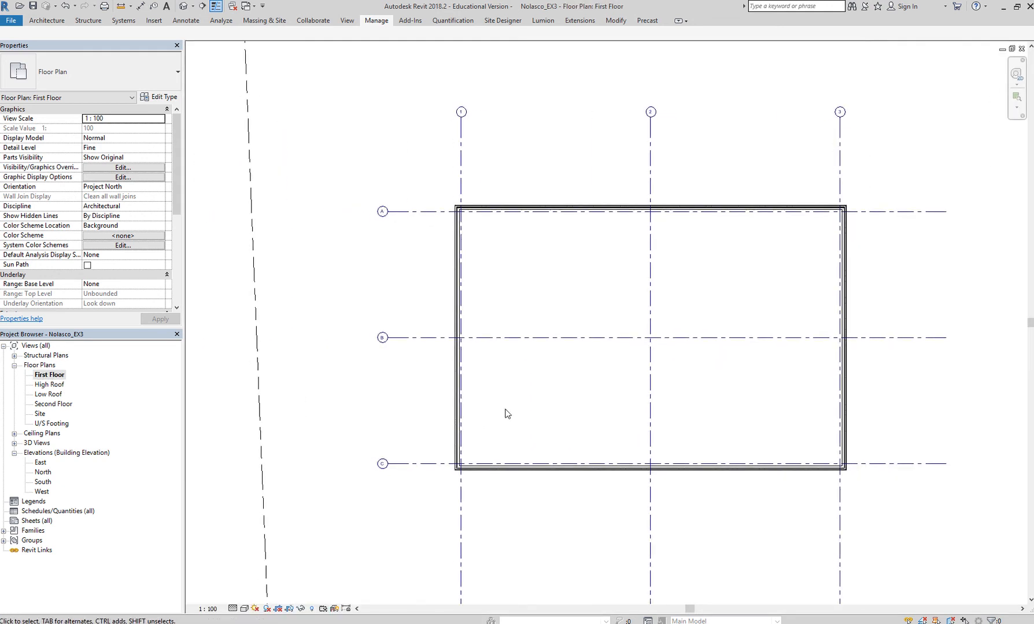
pyautogui.moveTo(456, 441)
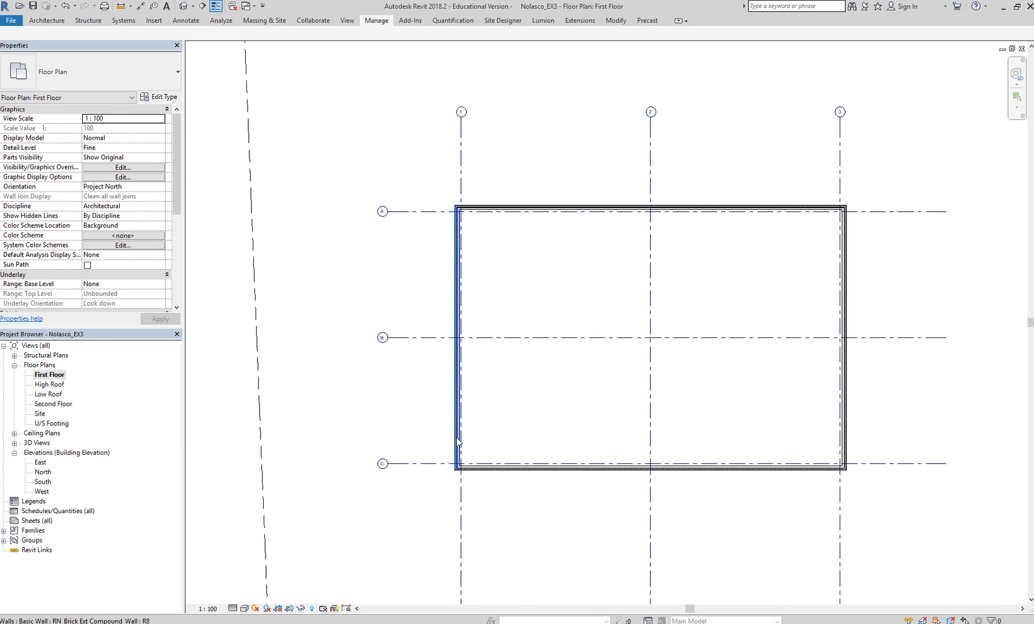
pyautogui.click(369, 379)
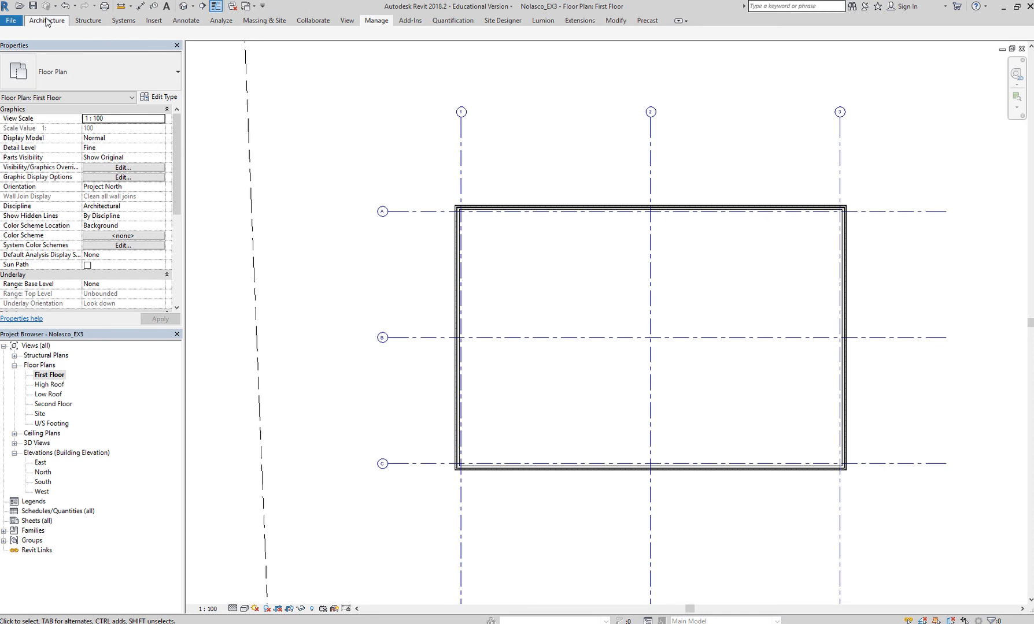
# Start the Wall command from Architecture and list the available wall types
pyautogui.click(46, 21)
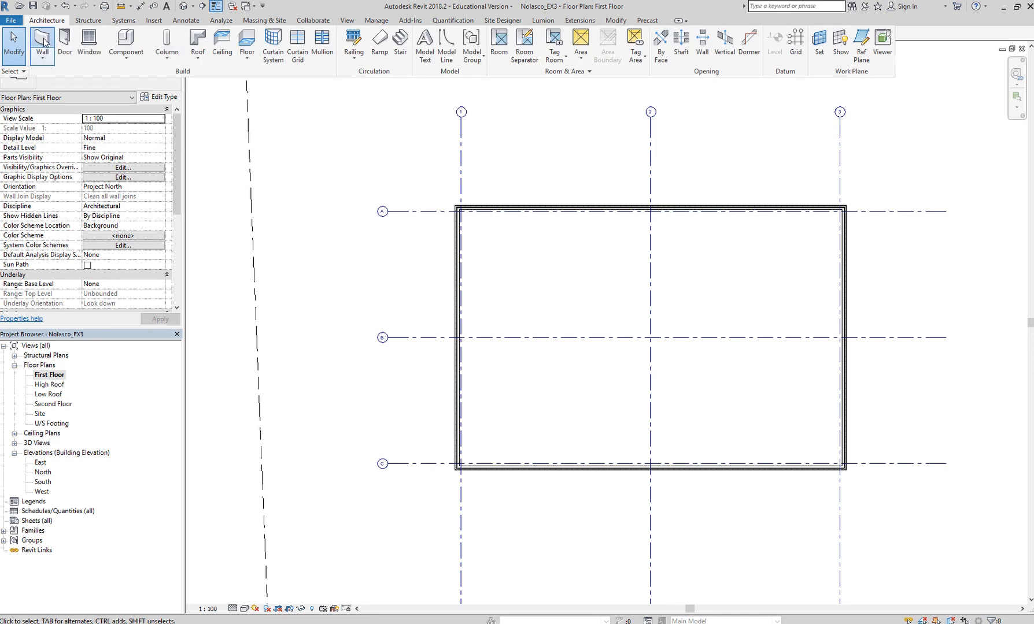
pyautogui.click(41, 43)
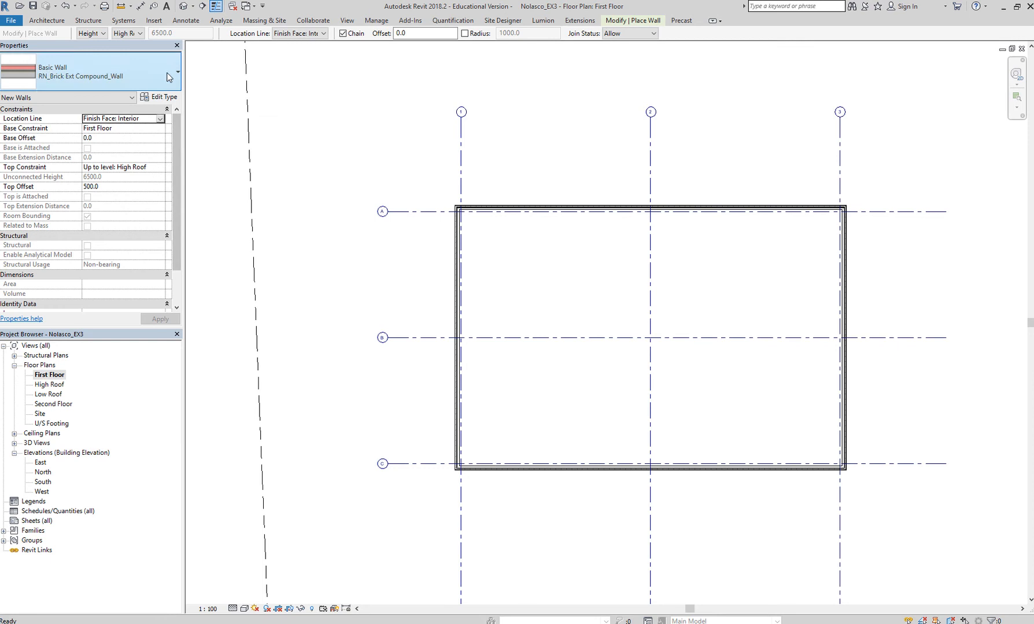
pyautogui.click(177, 73)
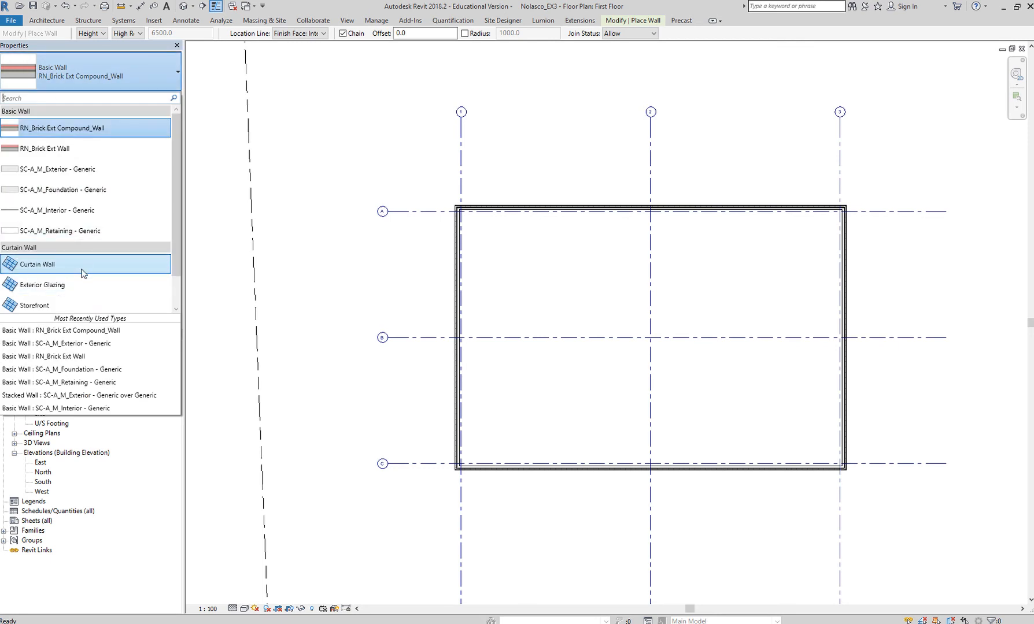
pyautogui.moveTo(37, 265)
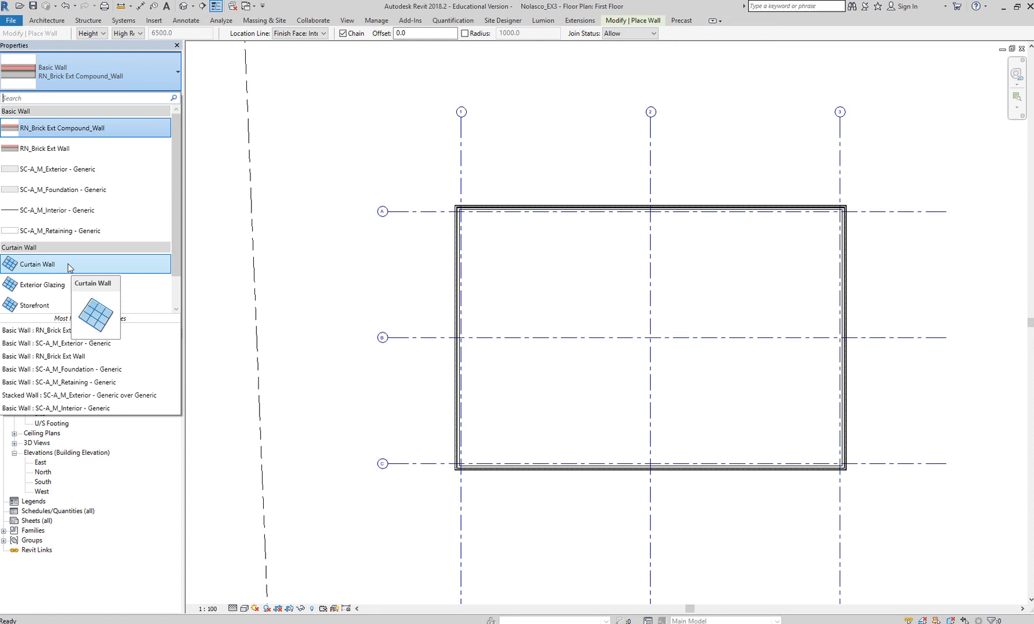
pyautogui.moveTo(64, 273)
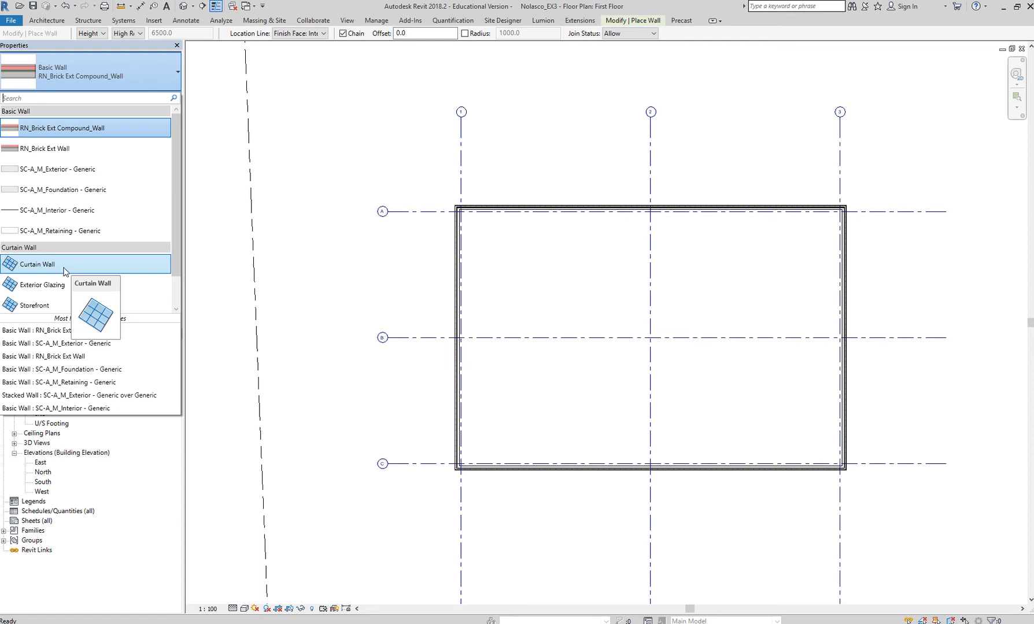
pyautogui.moveTo(64, 273)
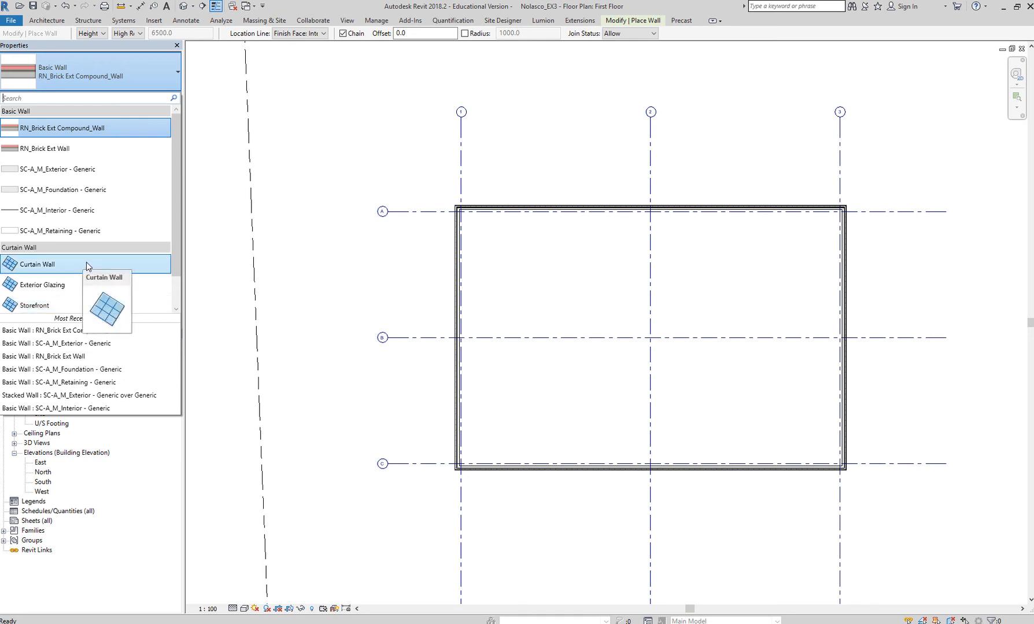
# Switch the wall to Curtain Wall type with Top Offset -1500
pyautogui.click(36, 263)
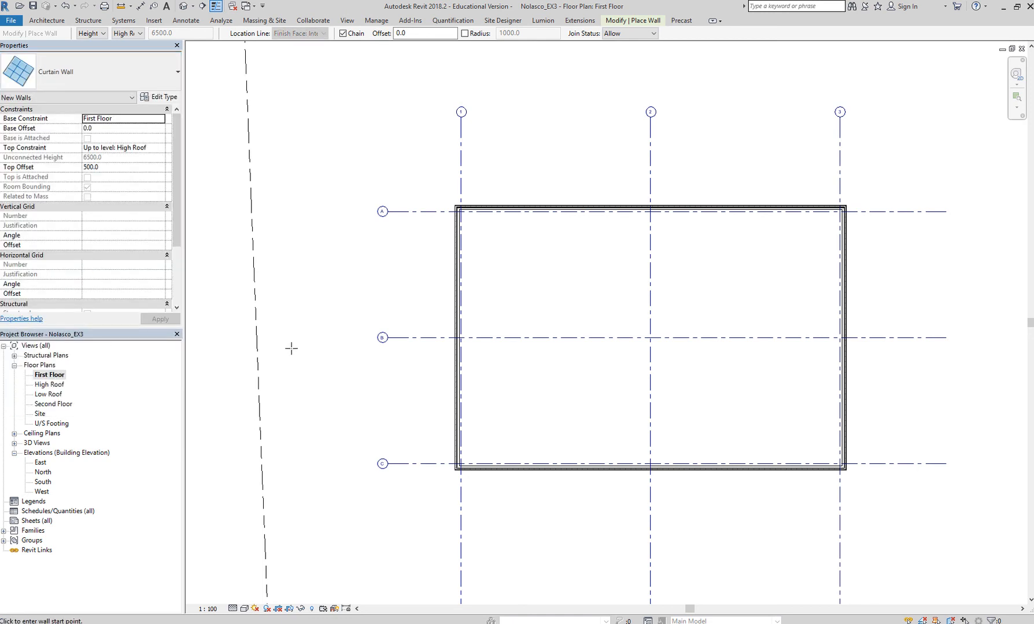
pyautogui.moveTo(197, 58)
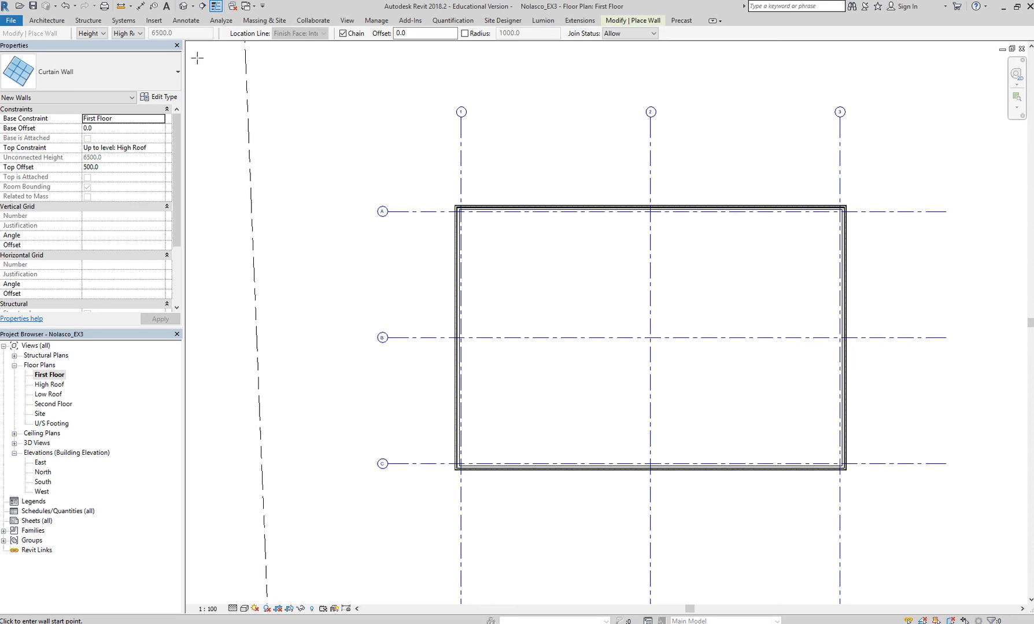
pyautogui.moveTo(343, 104)
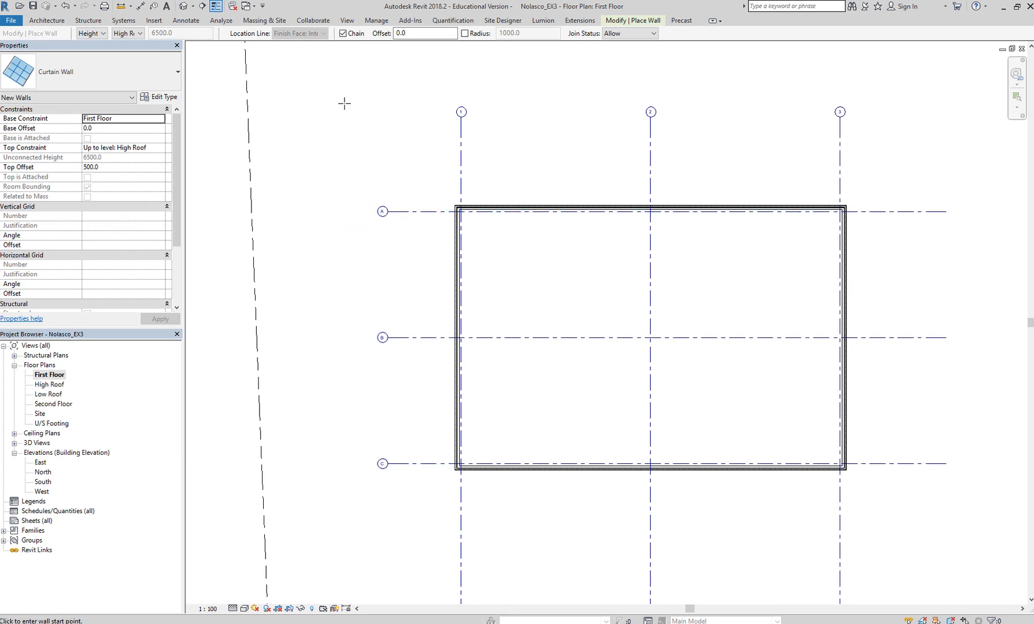
pyautogui.moveTo(121, 126)
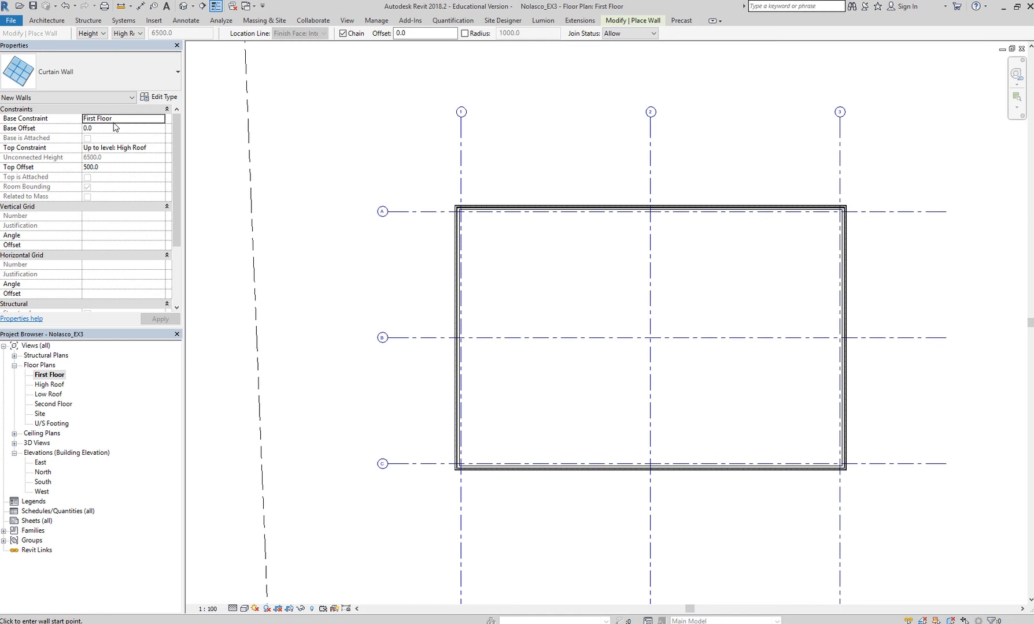
pyautogui.moveTo(138, 152)
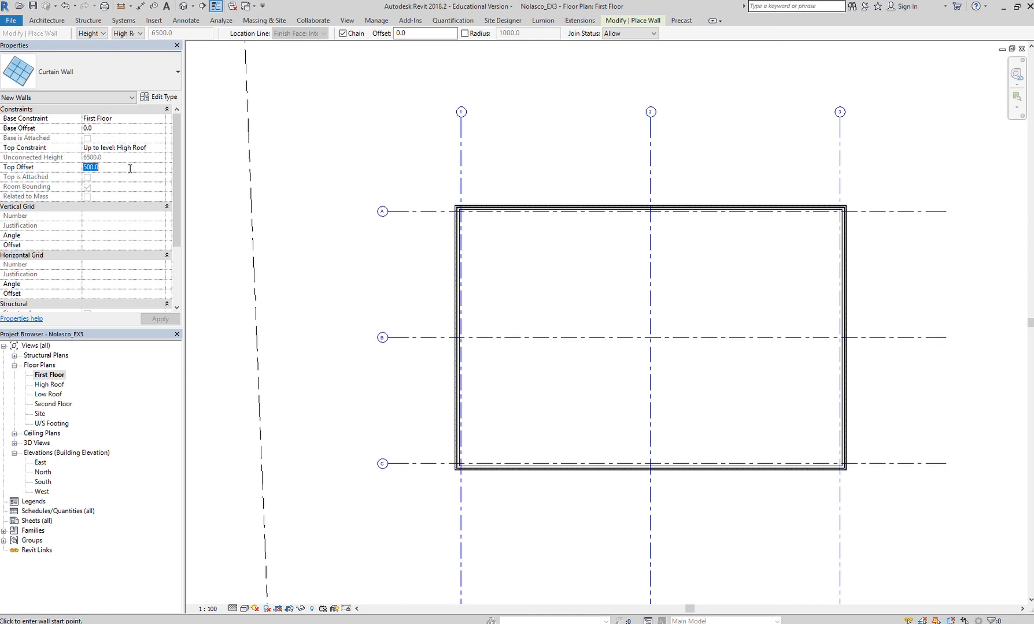
pyautogui.moveTo(131, 185)
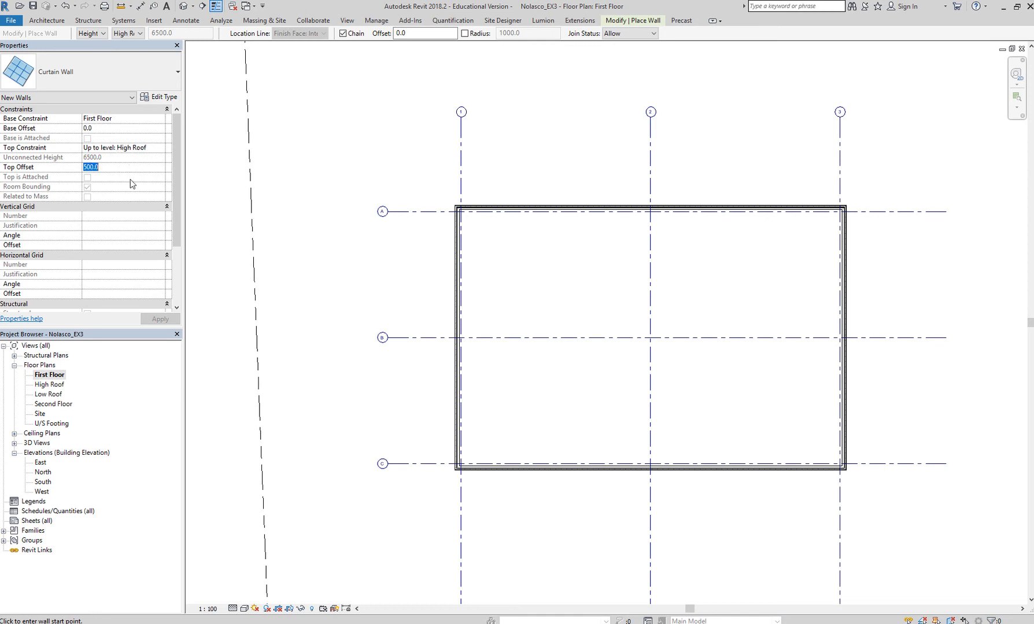
pyautogui.write('-1500')
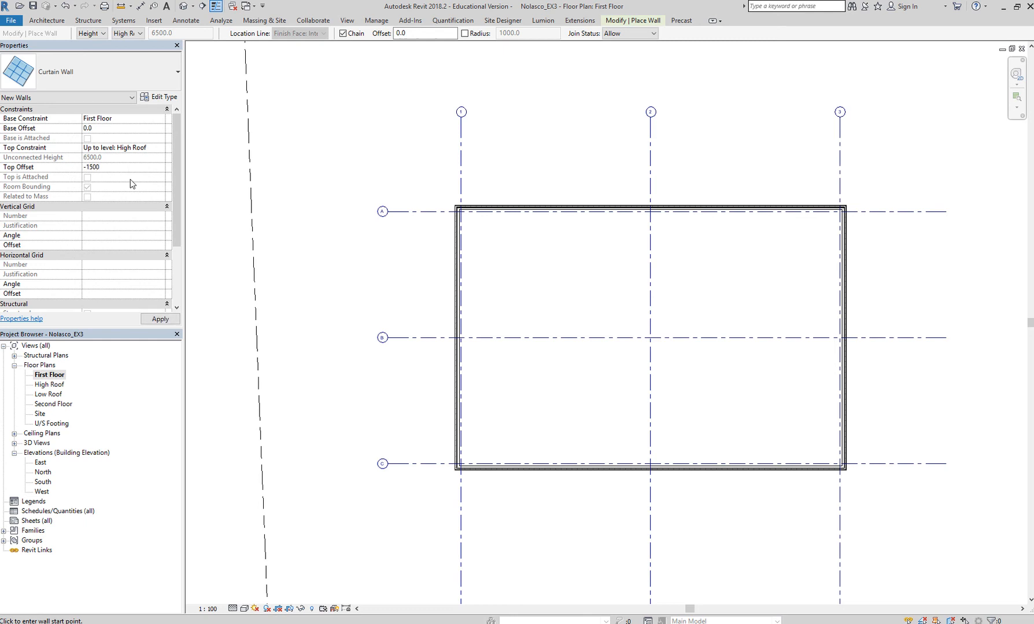
pyautogui.click(105, 166)
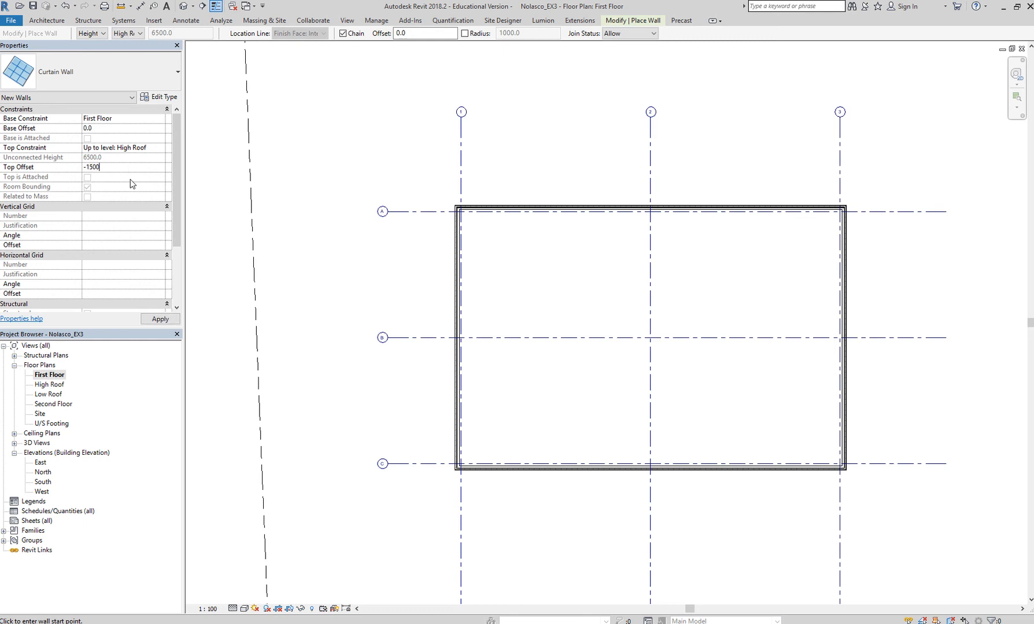
pyautogui.moveTo(124, 126)
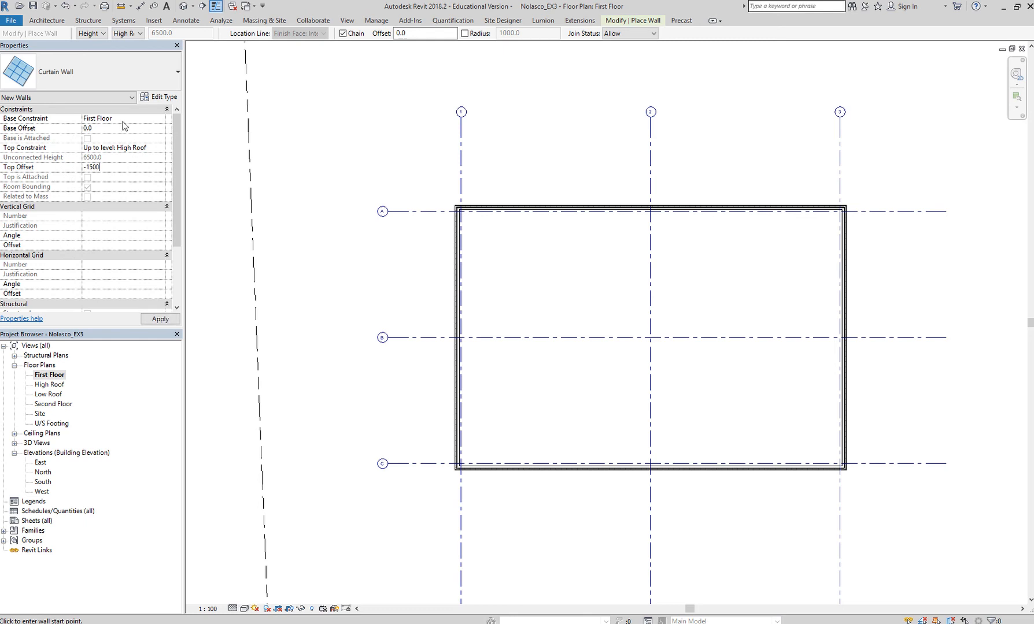
pyautogui.moveTo(133, 154)
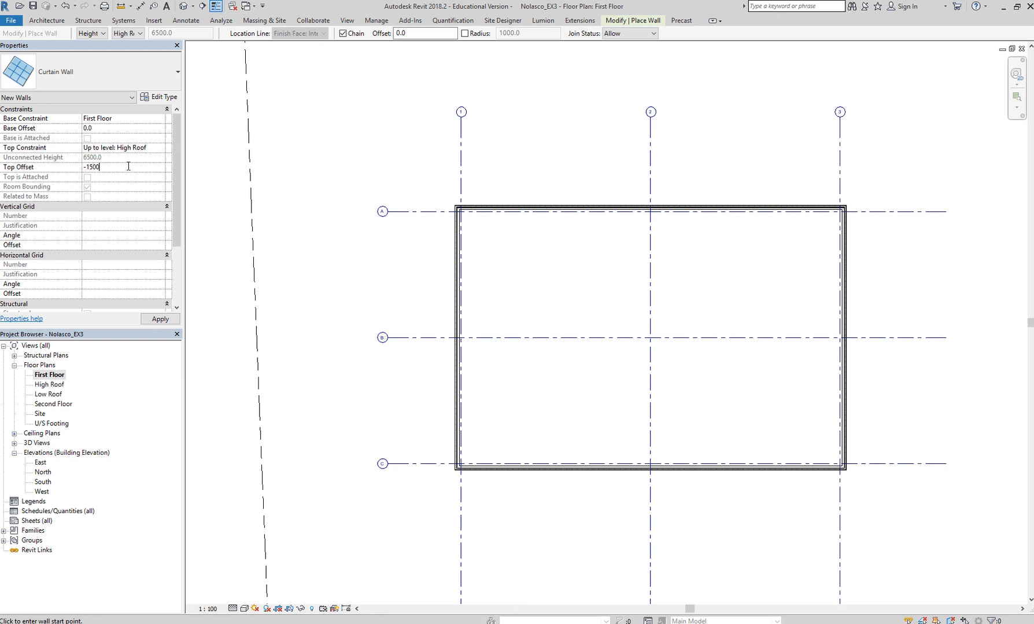
pyautogui.moveTo(116, 184)
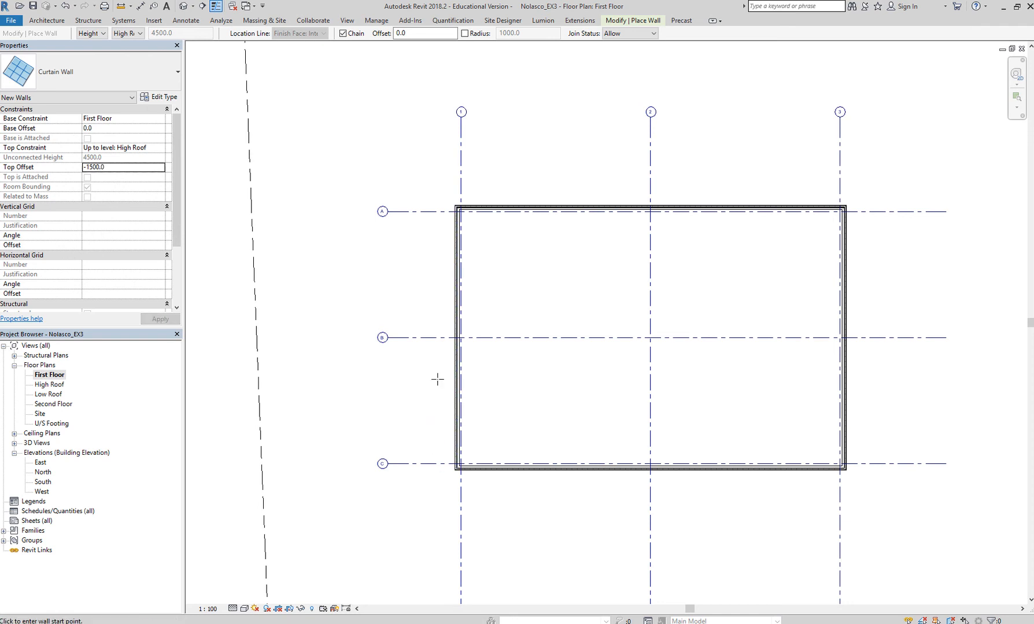
pyautogui.moveTo(444, 379)
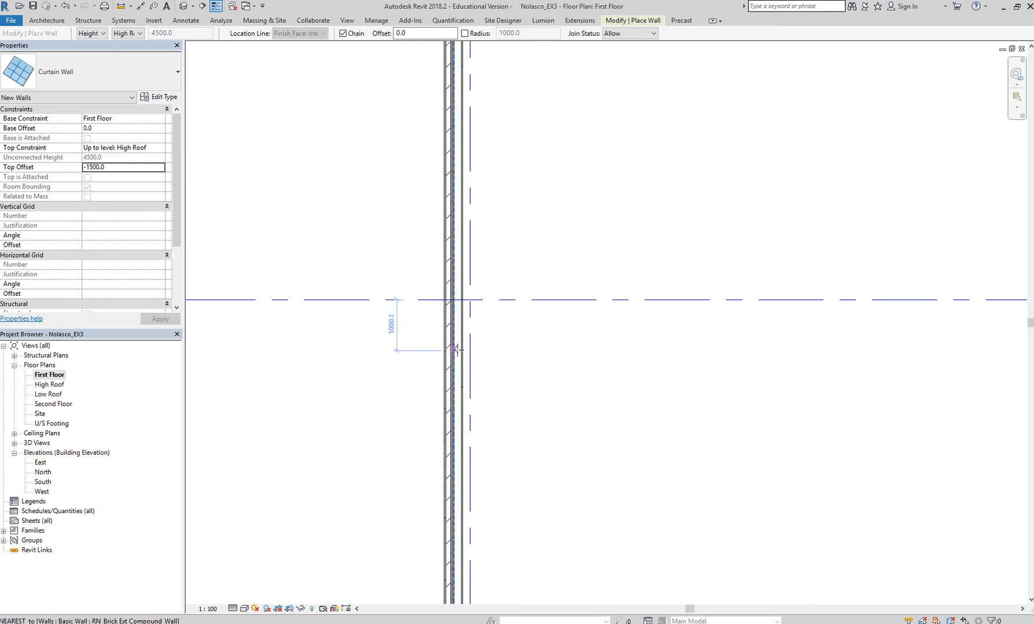
pyautogui.moveTo(453, 350)
pyautogui.write('9')
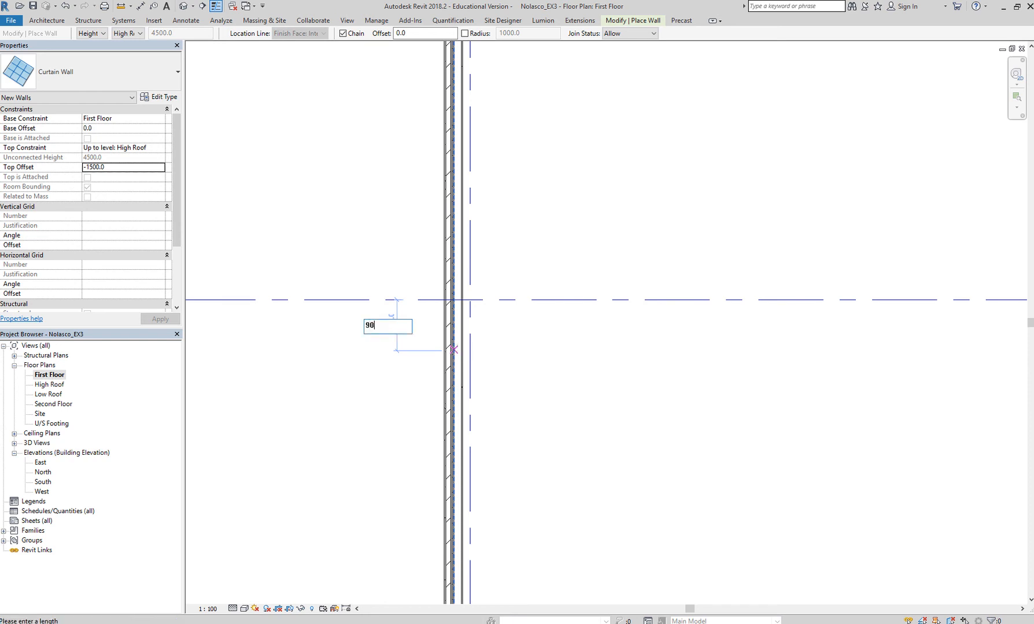
# Begin the curtain wall on the left brick wall and drag it 8400 toward gridline C
pyautogui.write('0')
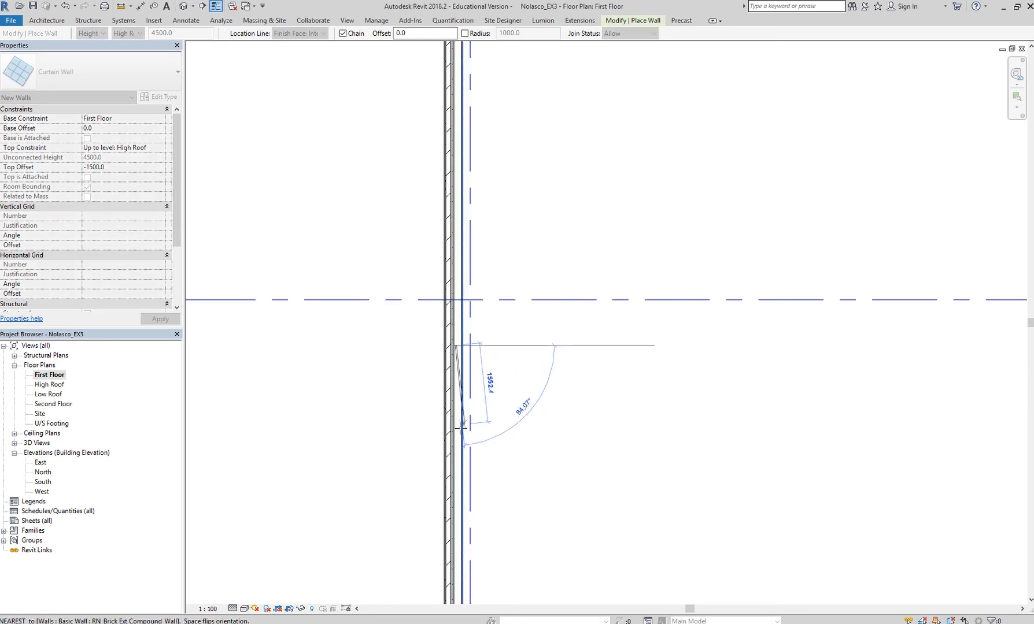
pyautogui.moveTo(456, 431)
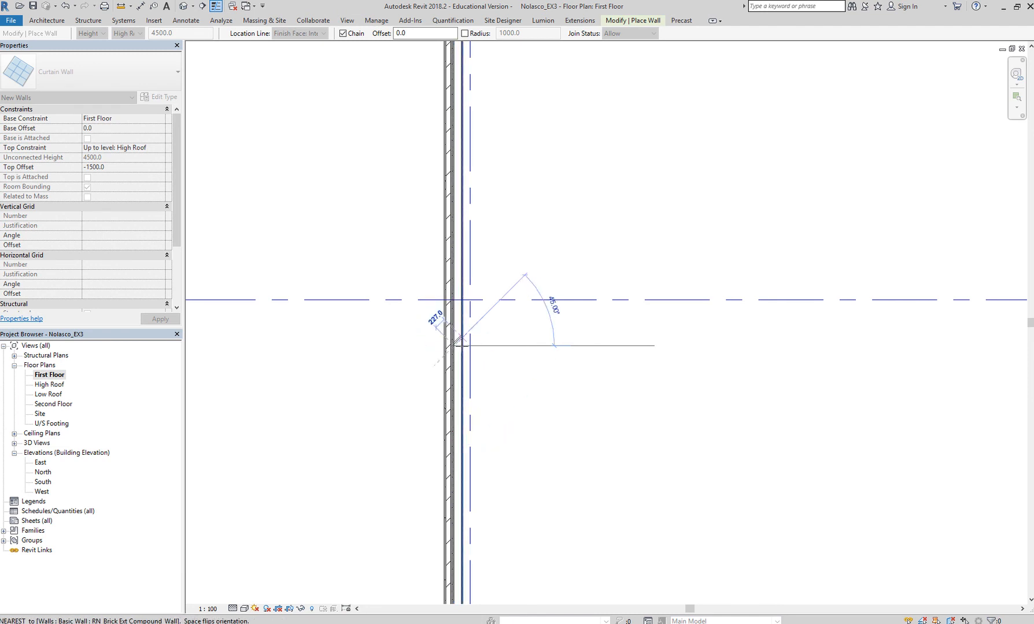
pyautogui.moveTo(454, 380)
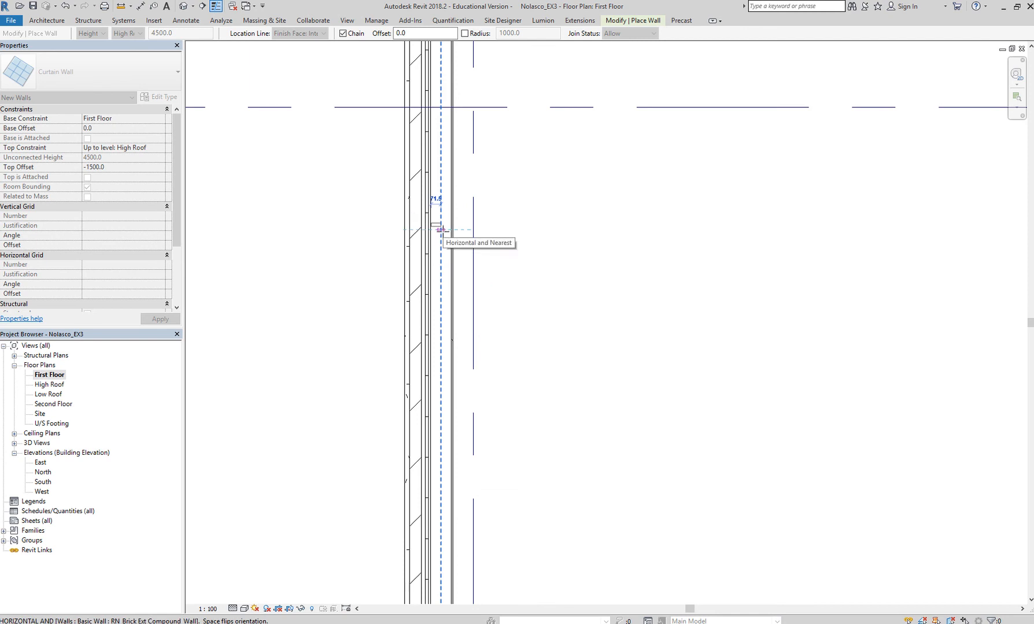
pyautogui.click(439, 230)
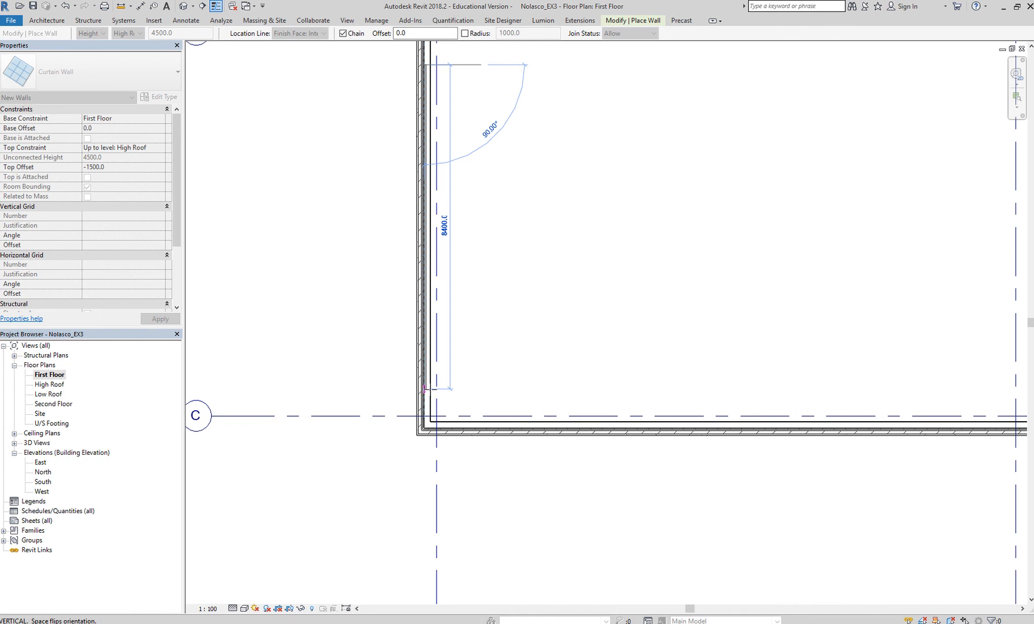
pyautogui.moveTo(442, 400)
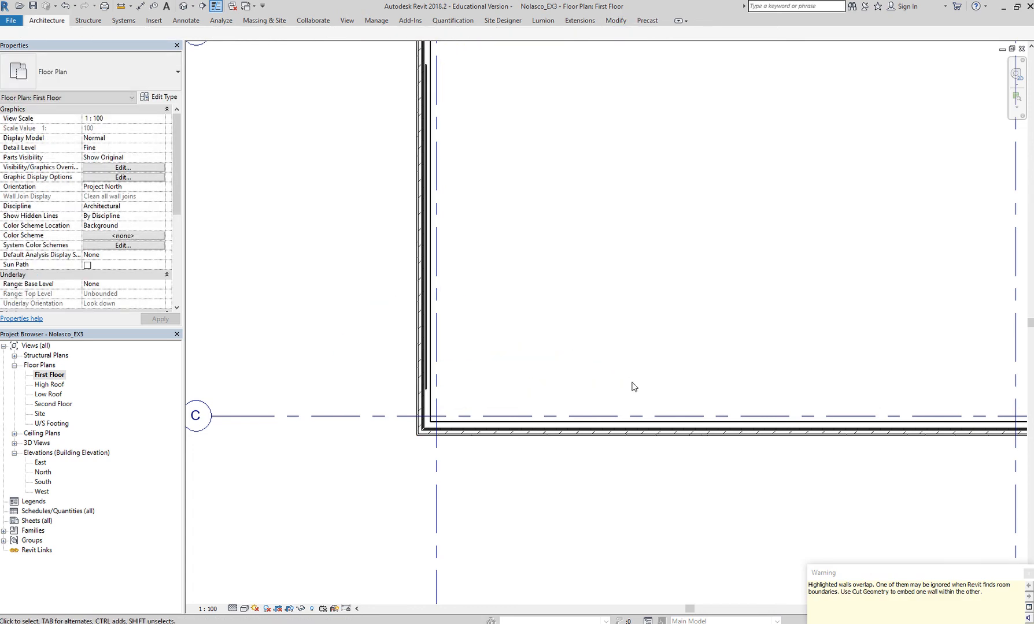
pyautogui.moveTo(930, 598)
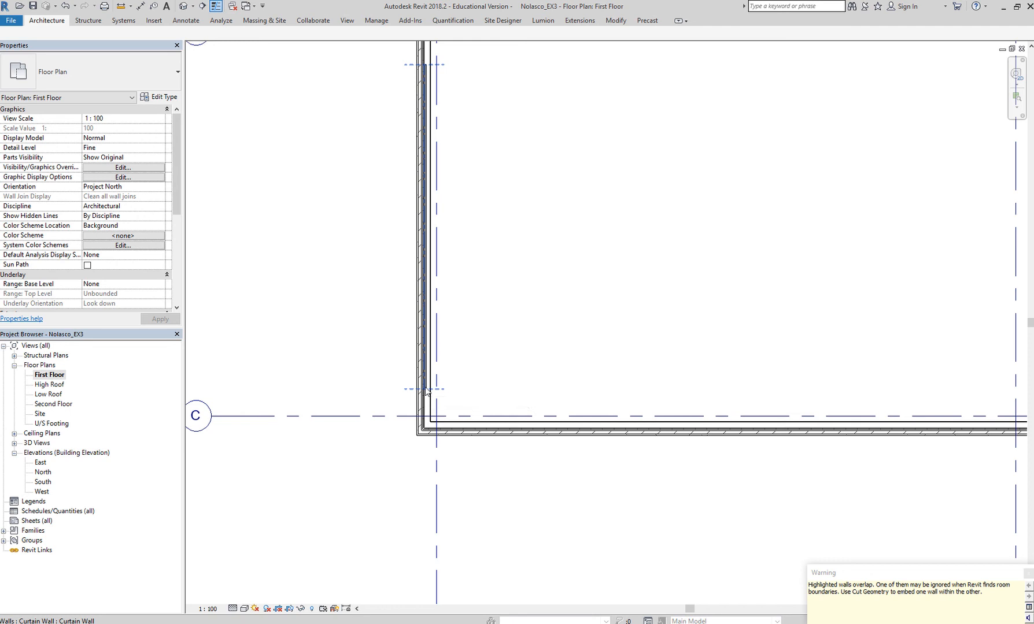
pyautogui.moveTo(425, 403)
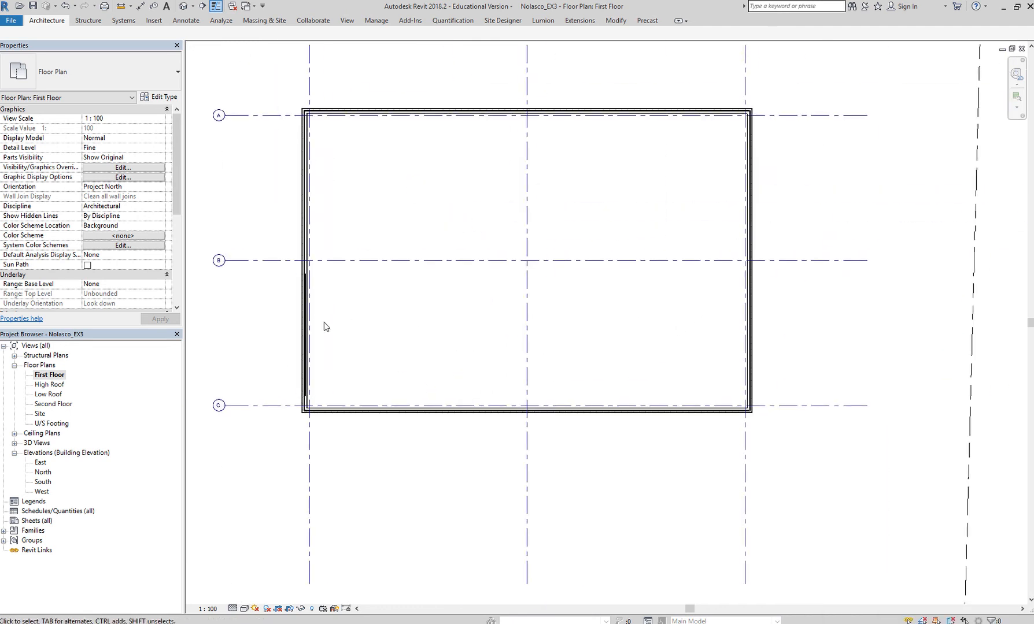
pyautogui.moveTo(840, 514)
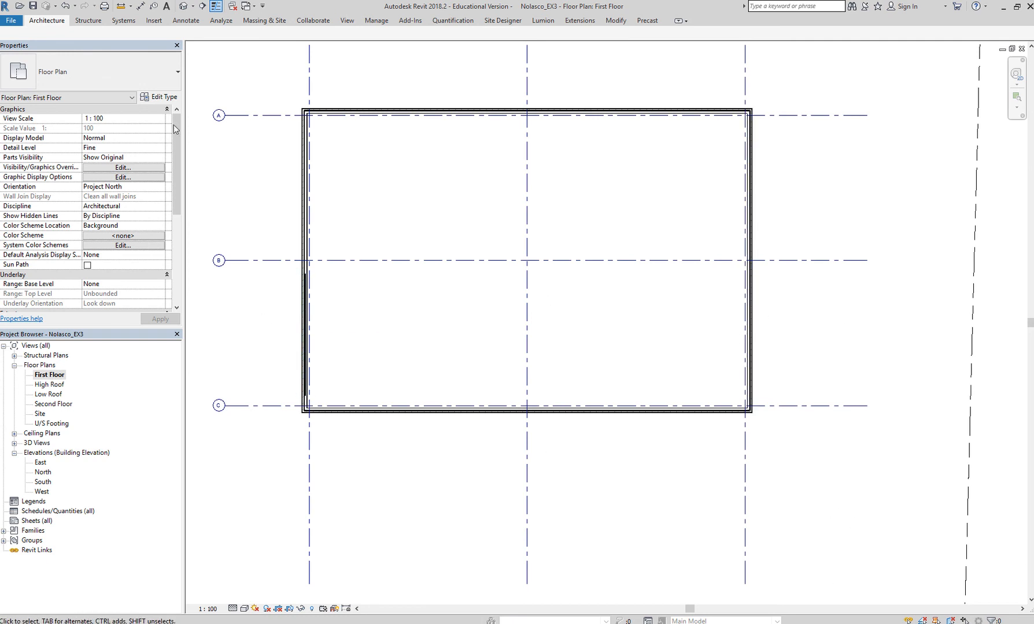
# Enable Automatically Embed in the Curtain Wall type properties
pyautogui.click(47, 21)
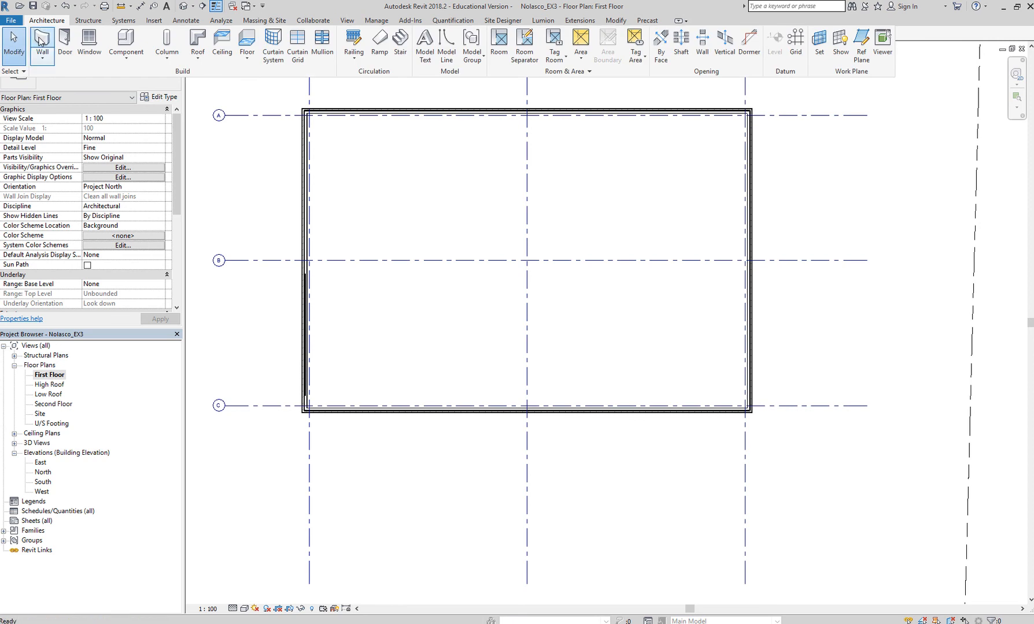
pyautogui.click(41, 42)
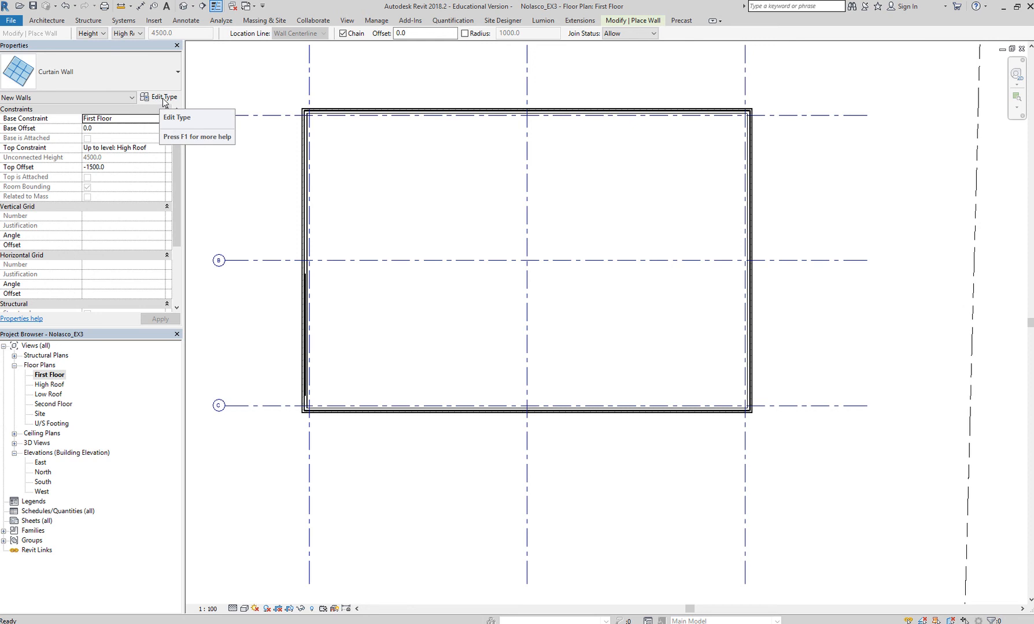
pyautogui.click(163, 97)
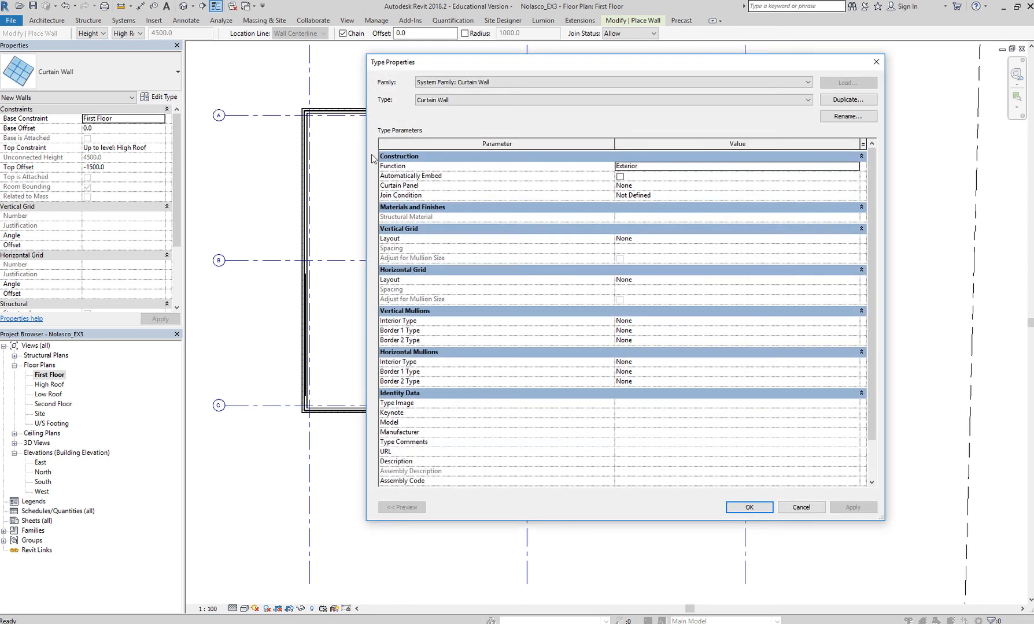
pyautogui.moveTo(412, 186)
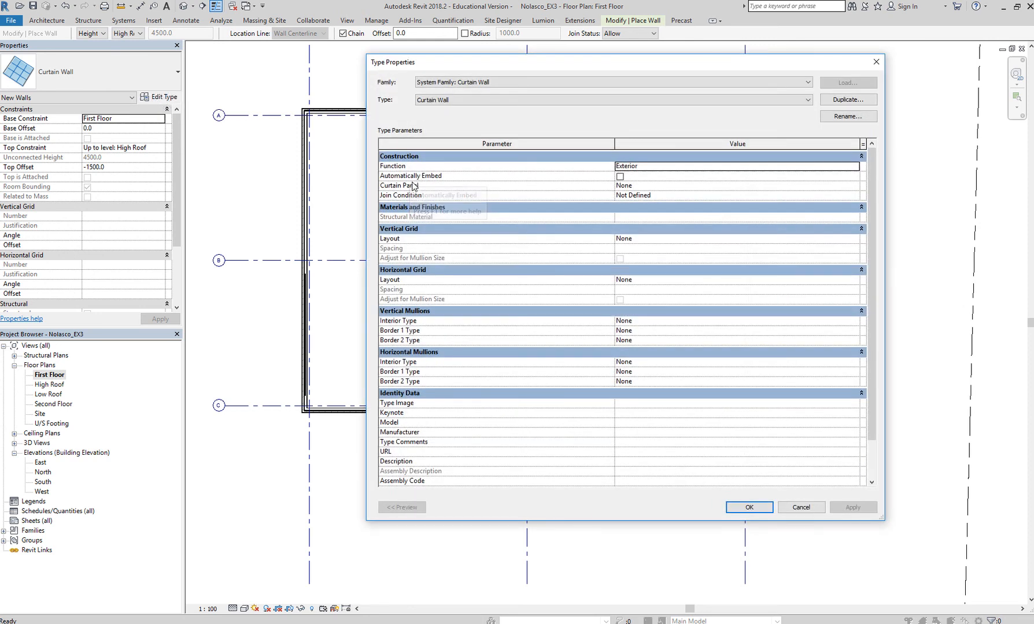
pyautogui.moveTo(434, 185)
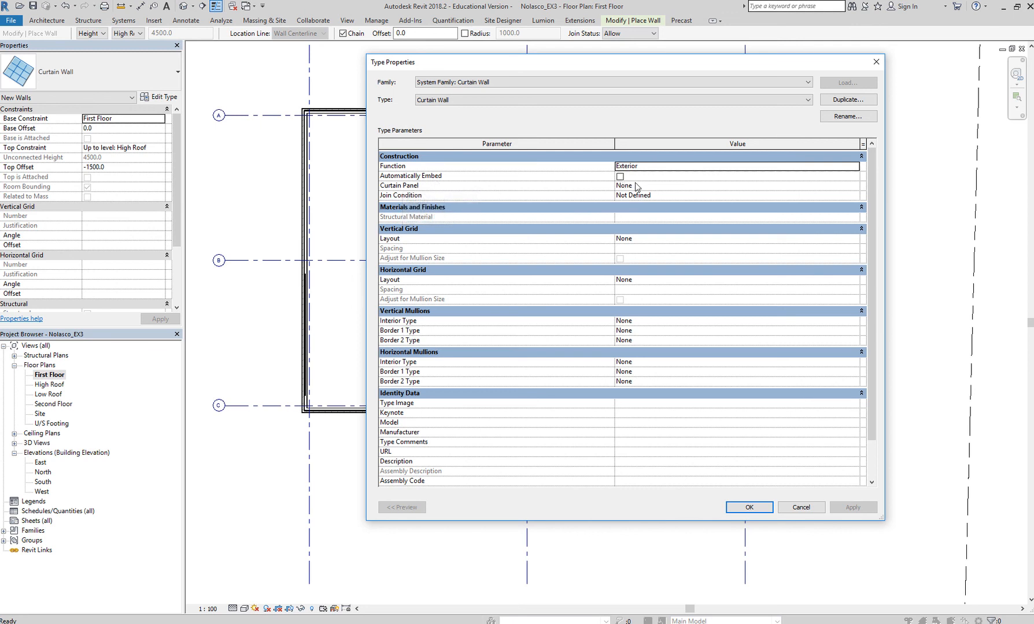
pyautogui.click(619, 175)
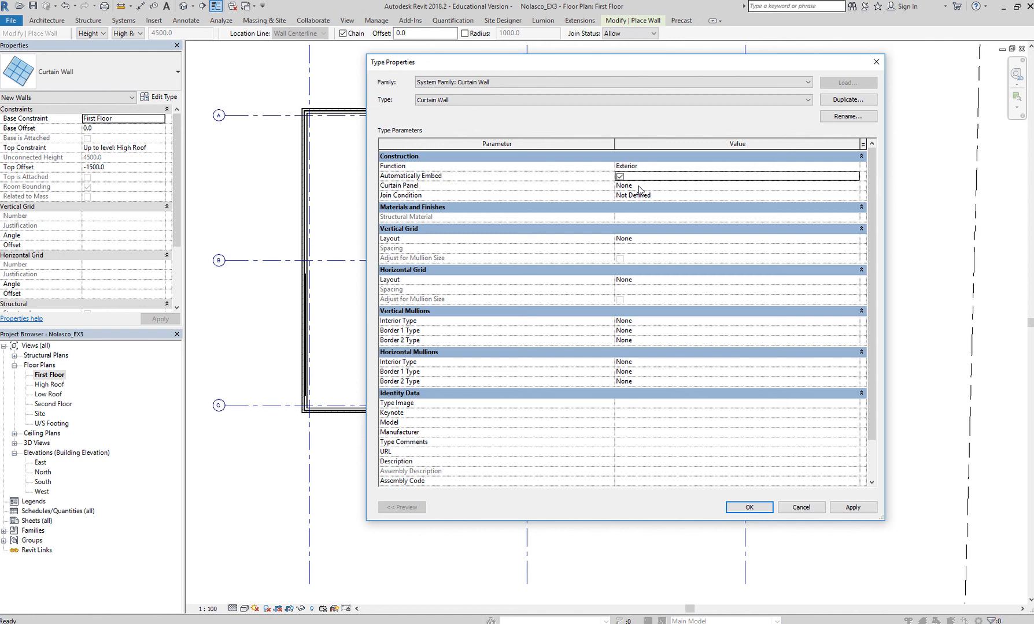
pyautogui.click(749, 508)
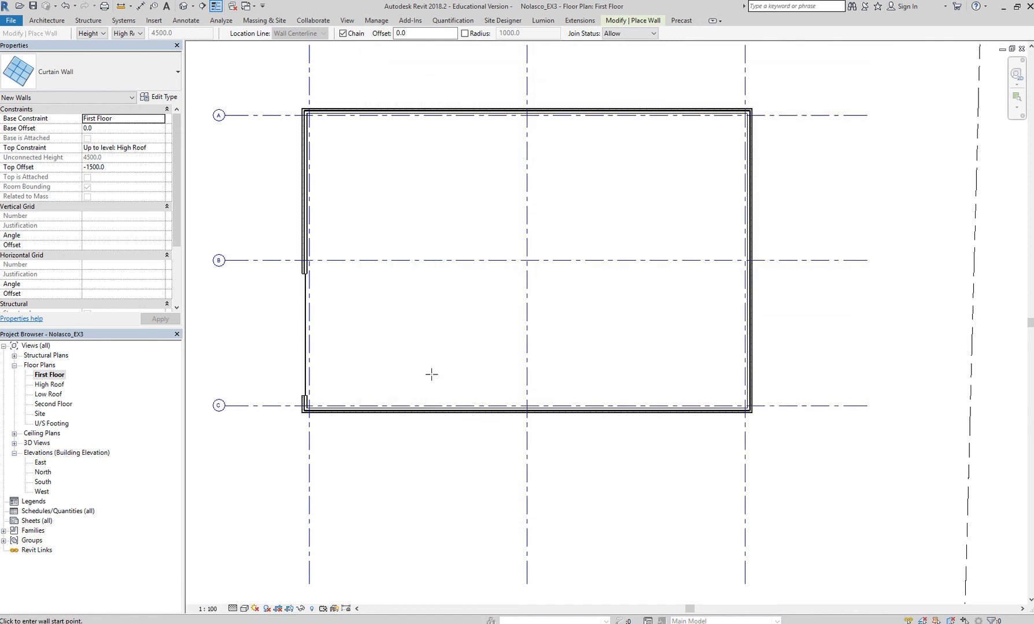
pyautogui.moveTo(359, 339)
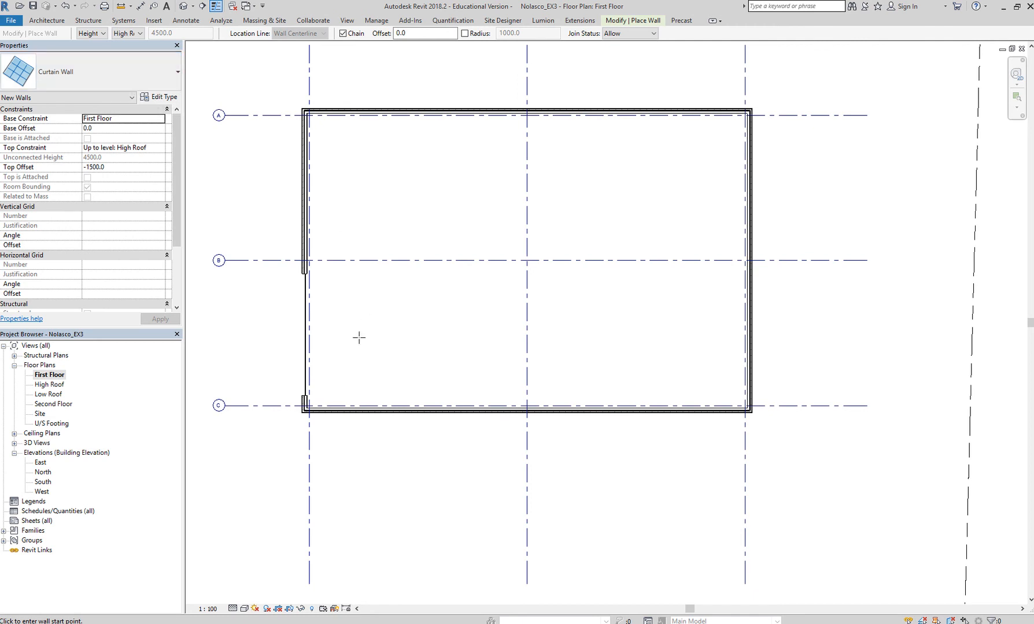
pyautogui.moveTo(355, 333)
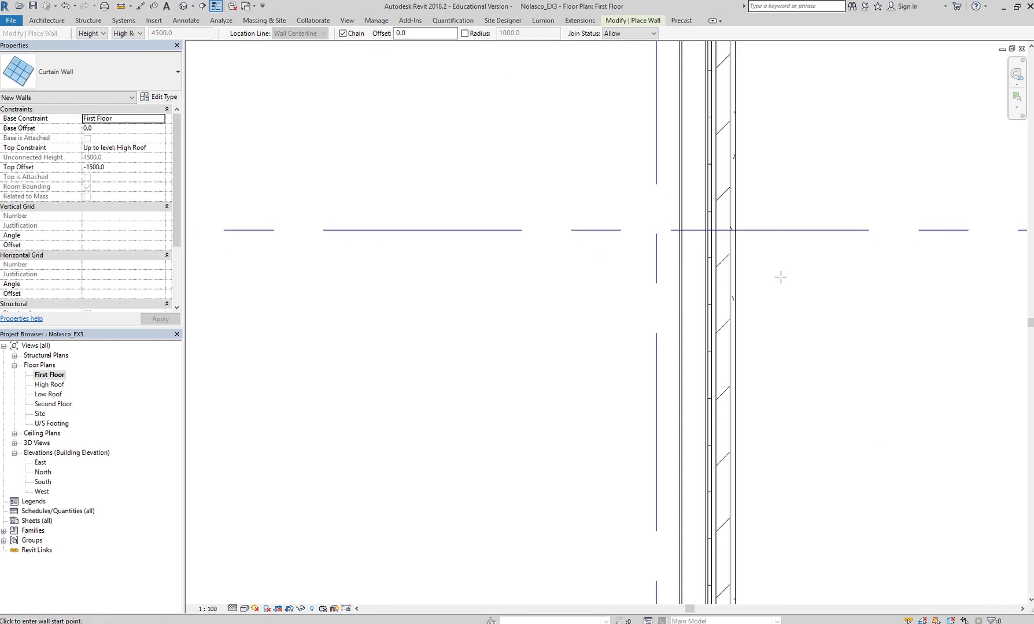
pyautogui.moveTo(692, 229)
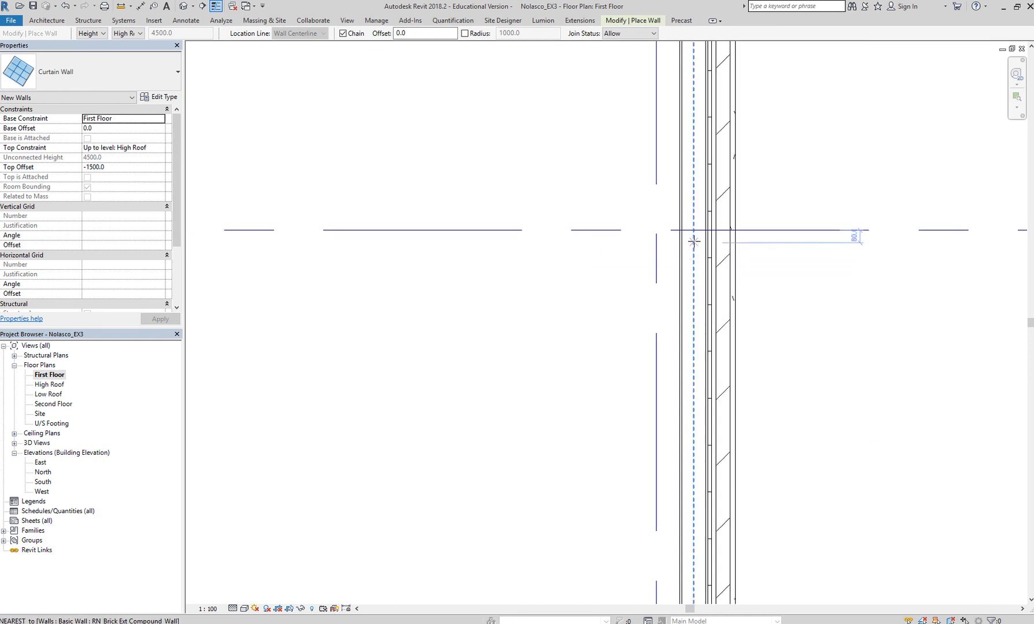
pyautogui.moveTo(692, 252)
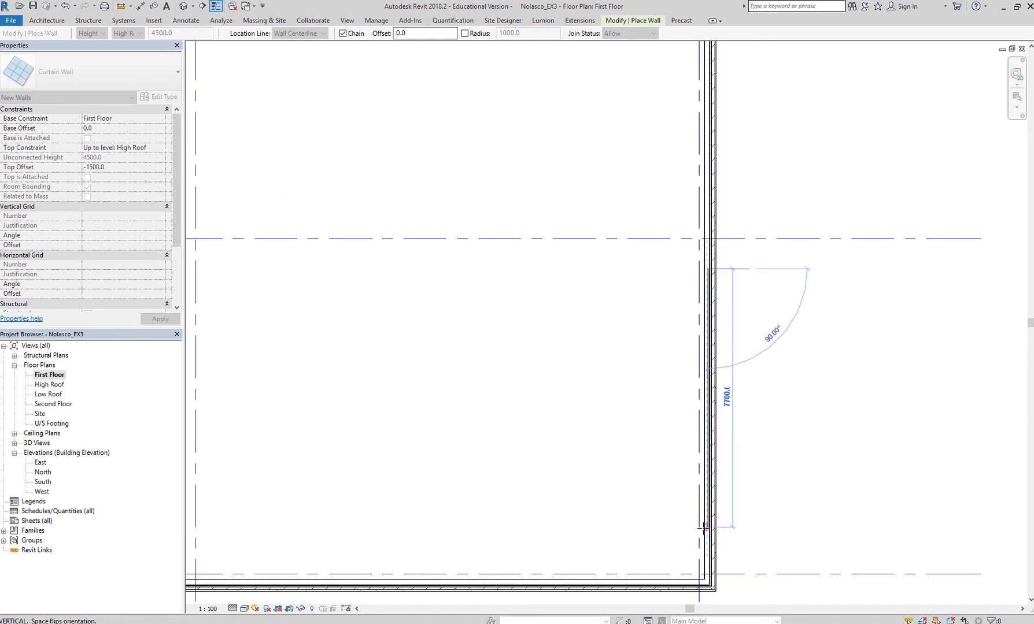
pyautogui.moveTo(706, 528)
pyautogui.write('8')
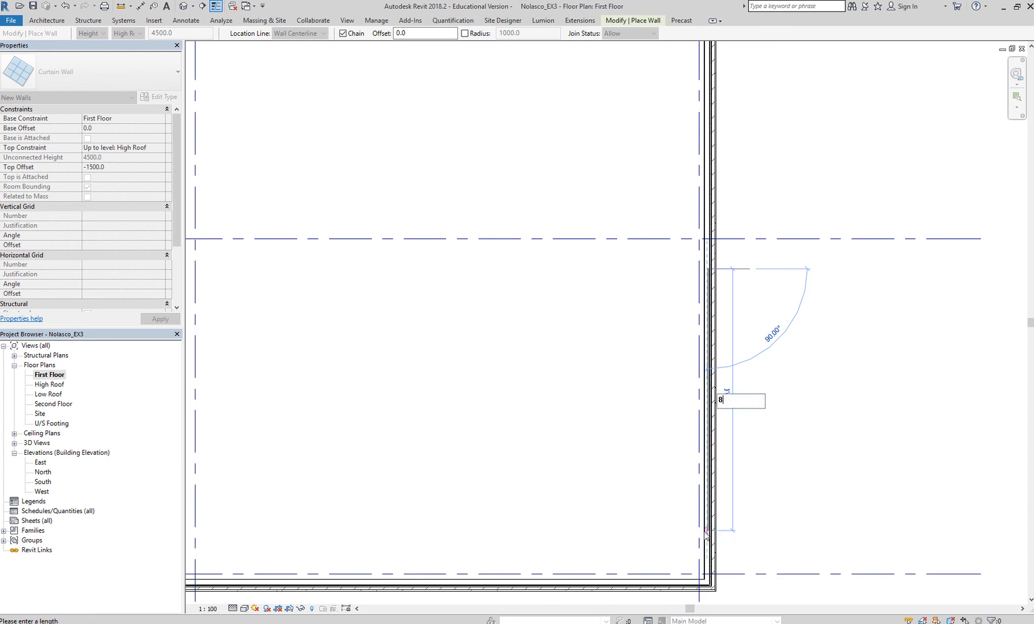
# Place a curtain wall in the right brick wall with length 400 and finish placement
pyautogui.write('400')
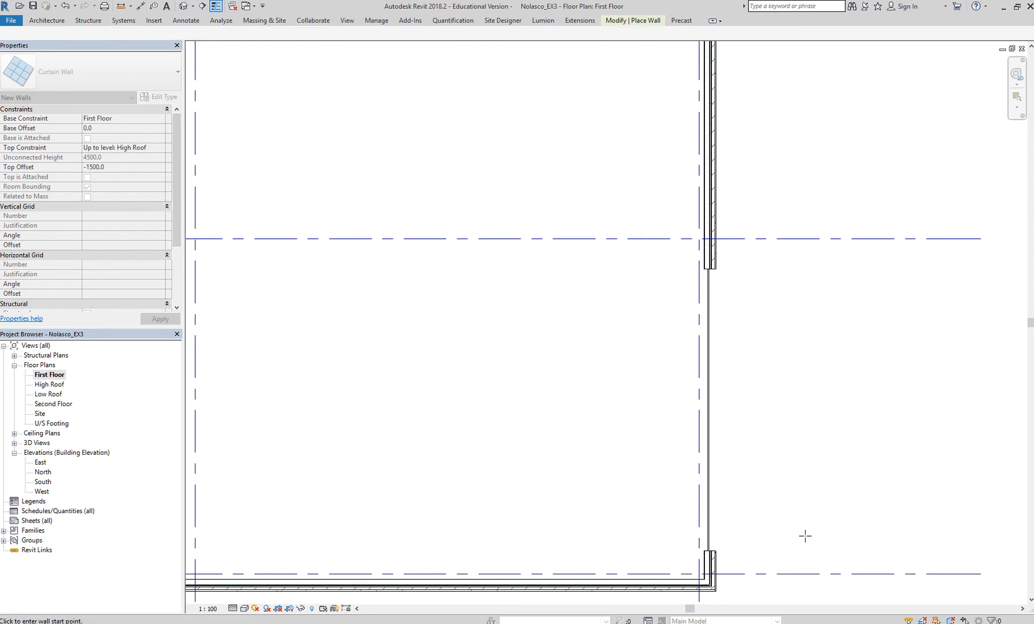
pyautogui.press('Escape')
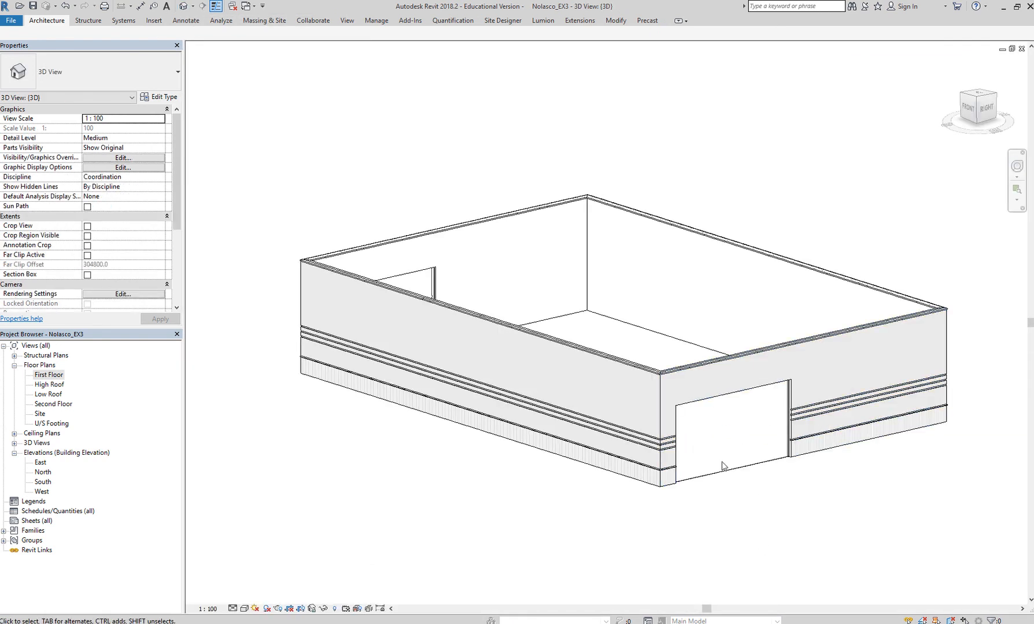
# Select the front curtain wall and set the 3D view's visual style to Shaded
pyautogui.click(725, 429)
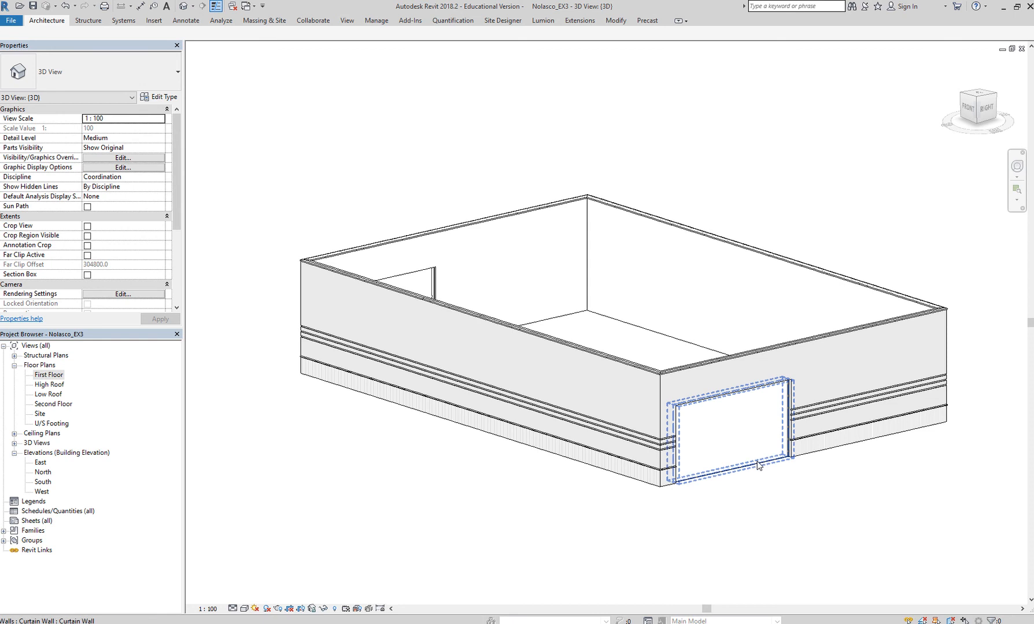
pyautogui.click(245, 608)
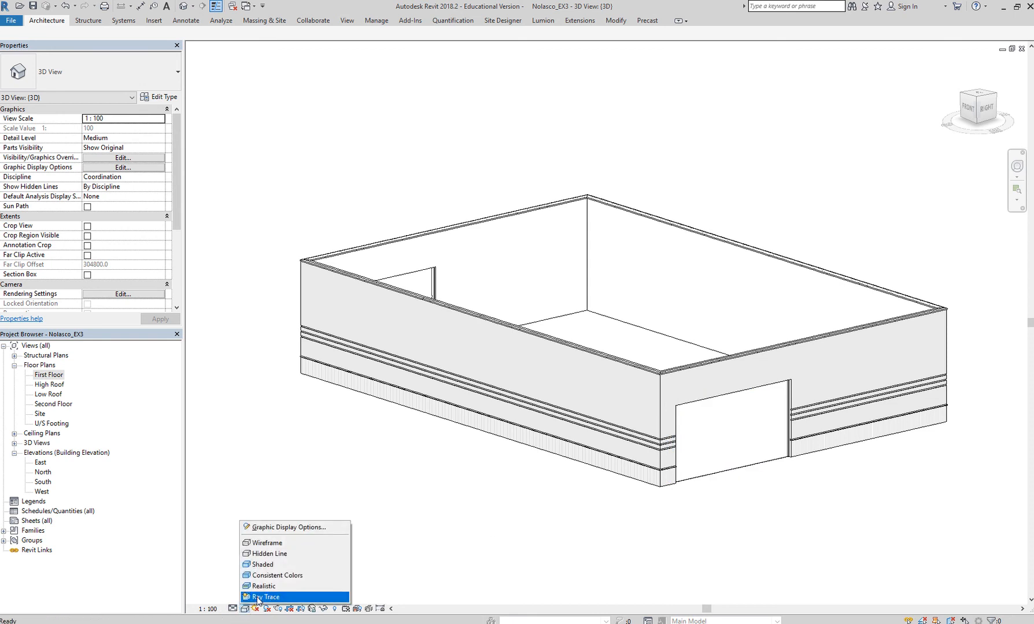
pyautogui.click(263, 565)
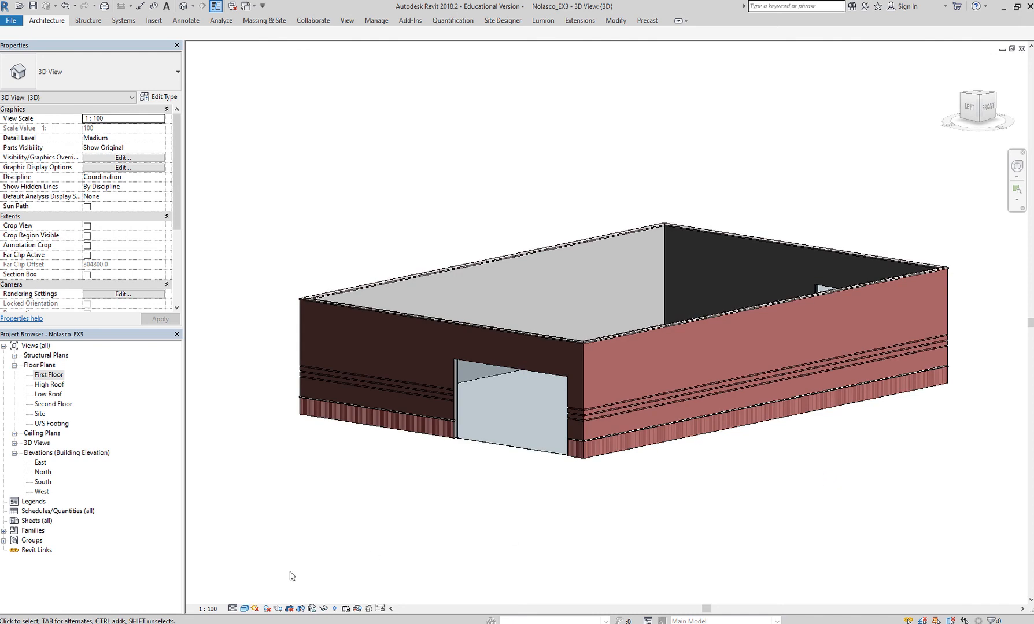
pyautogui.moveTo(280, 580)
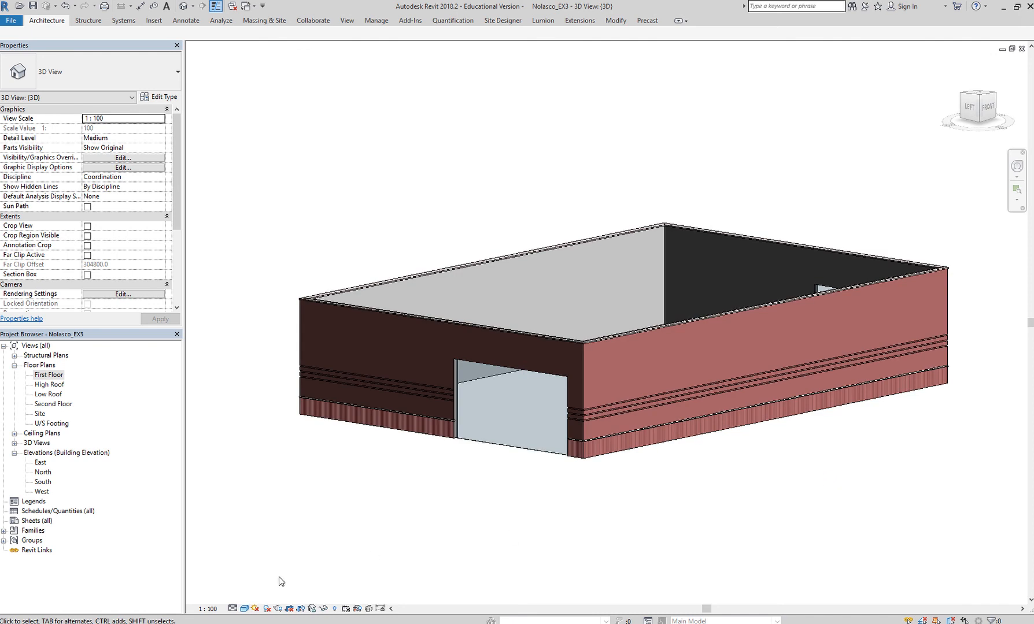